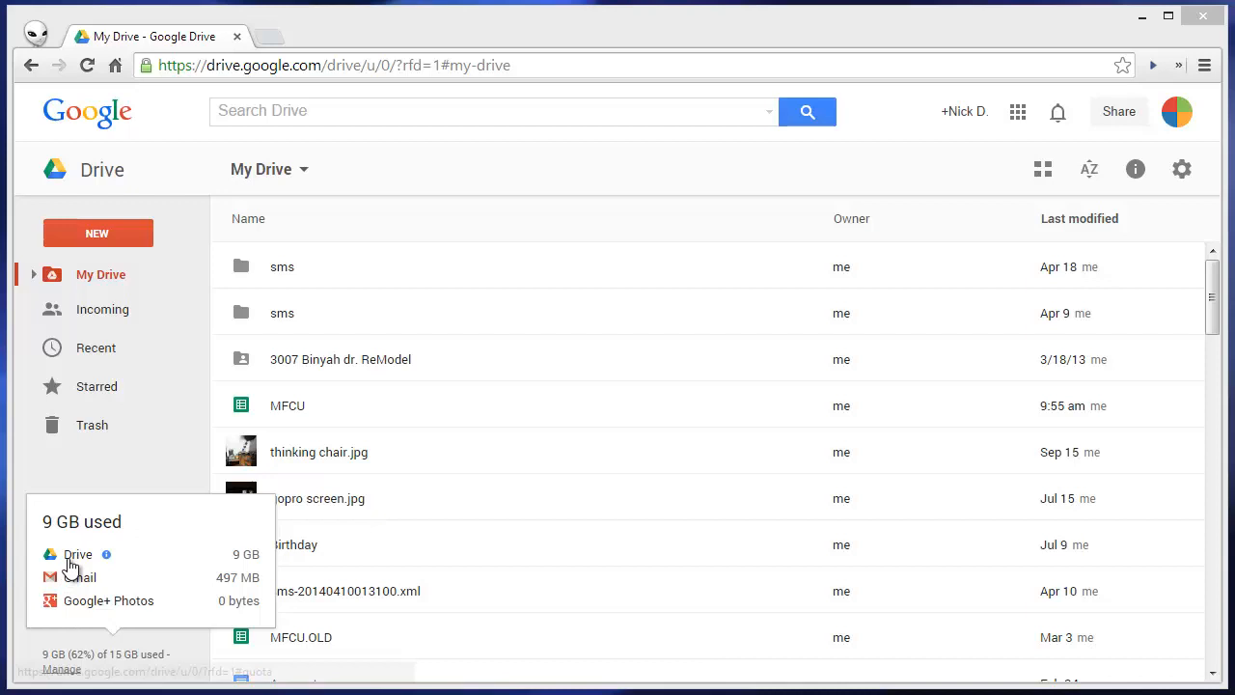
{"action": "mouse_move", "coordinate": [108, 554]}
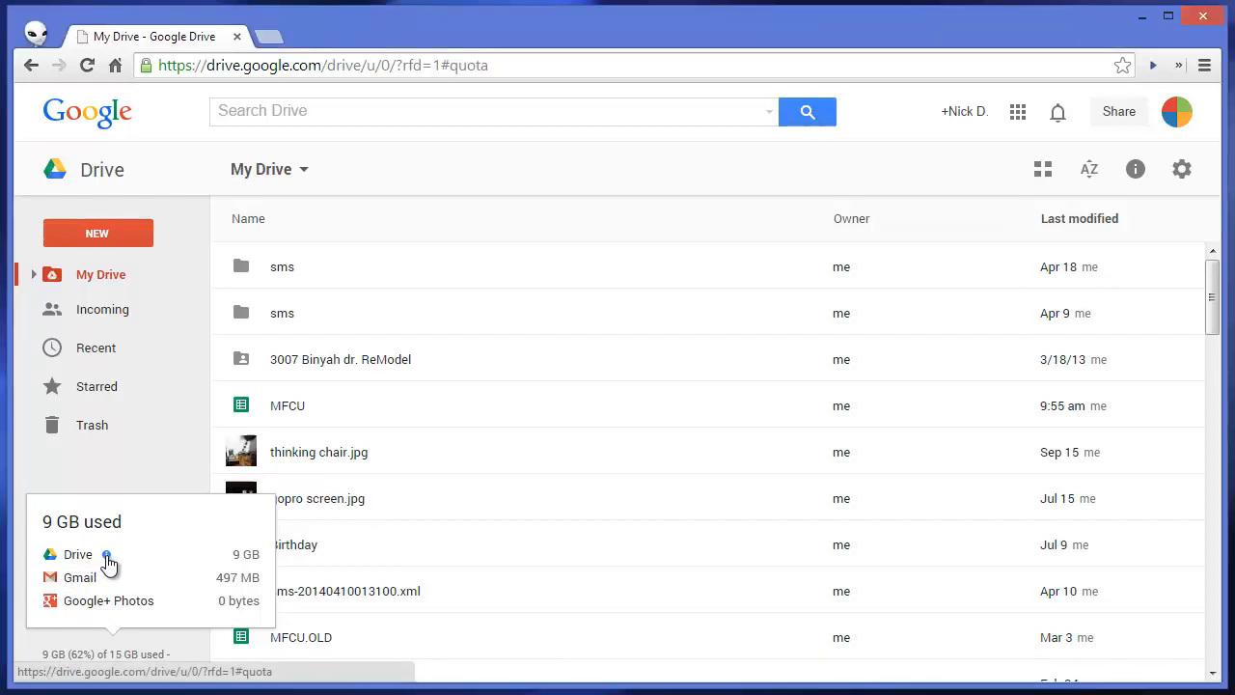
Show the Quota list of files ranked by storage used and scroll through the sms XML backups
{"action": "left_click", "coordinate": [78, 554]}
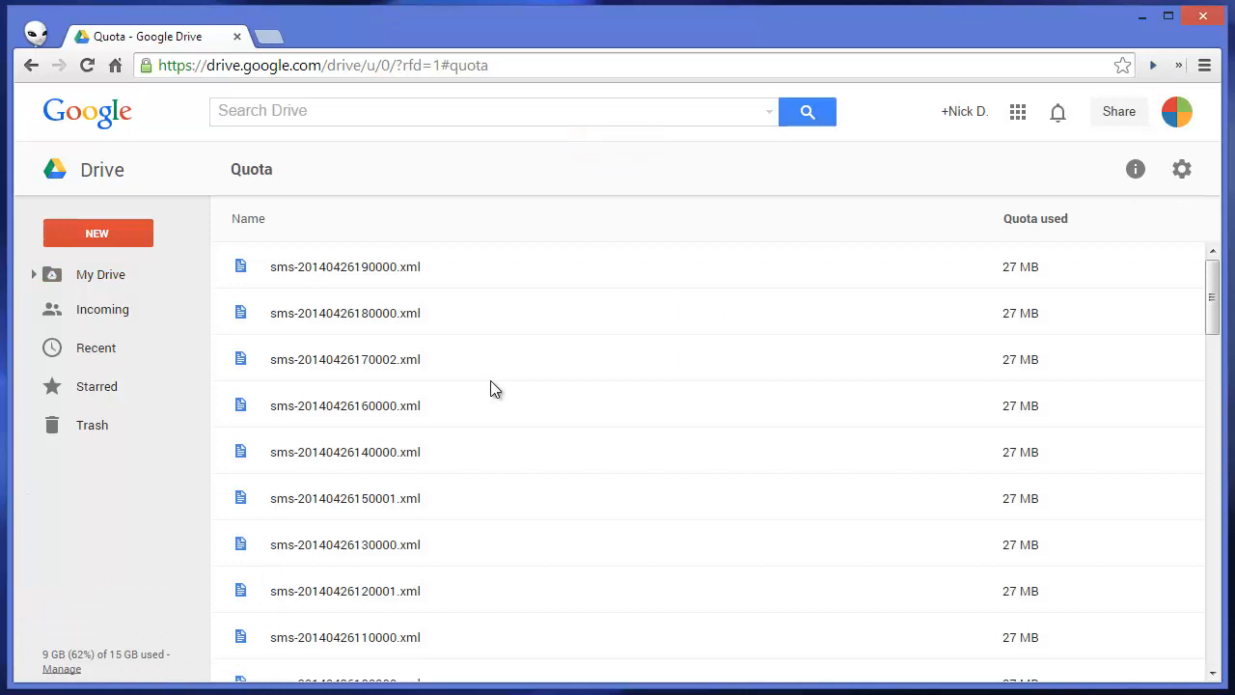
{"action": "mouse_move", "coordinate": [763, 380]}
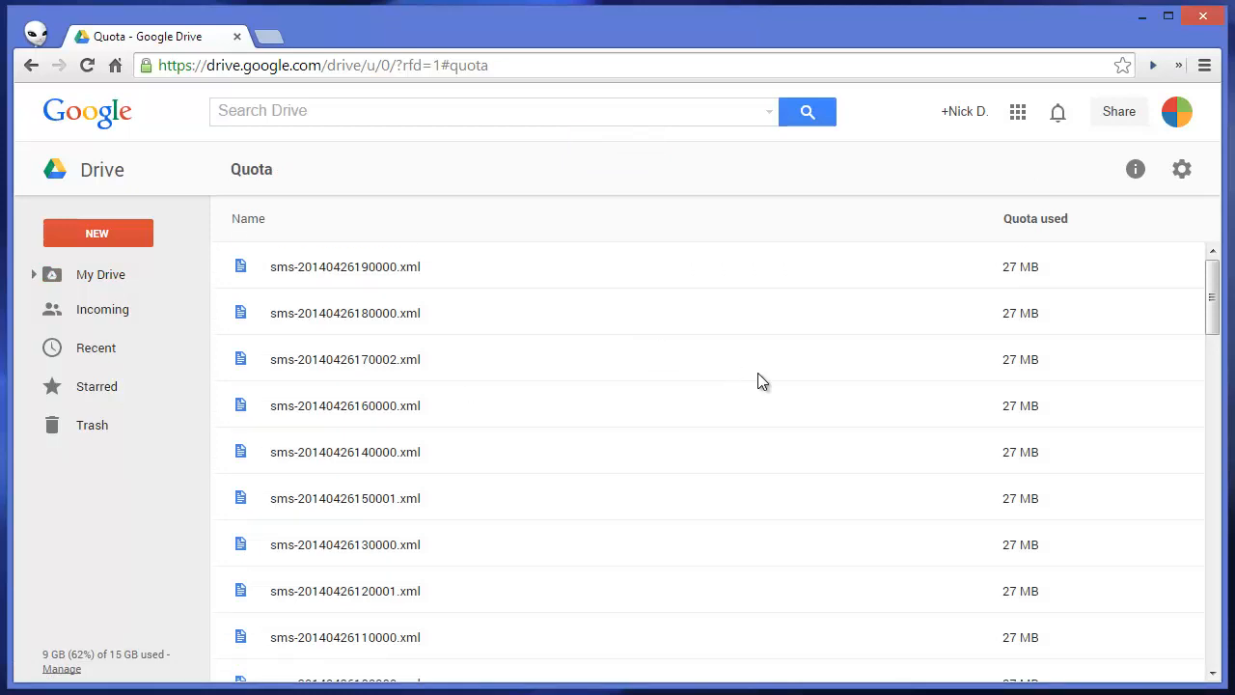
{"action": "scroll", "scroll_direction": "down", "scroll_amount": 3}
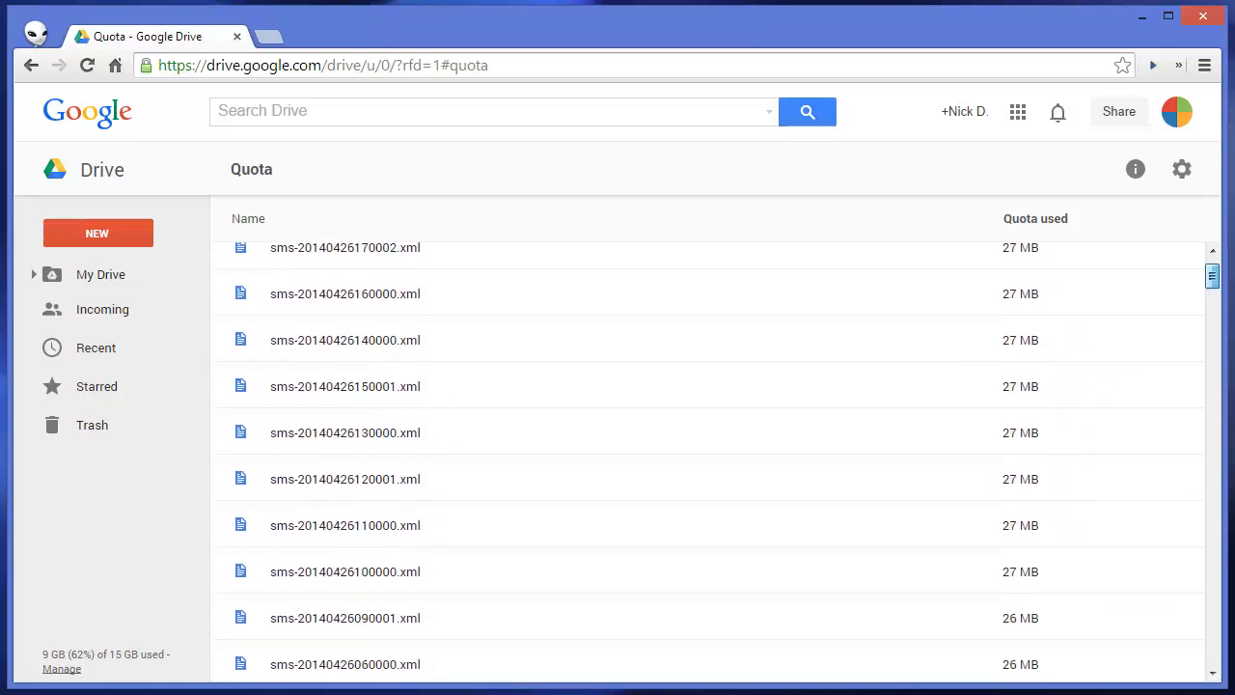
{"action": "scroll", "scroll_direction": "up", "scroll_amount": 3}
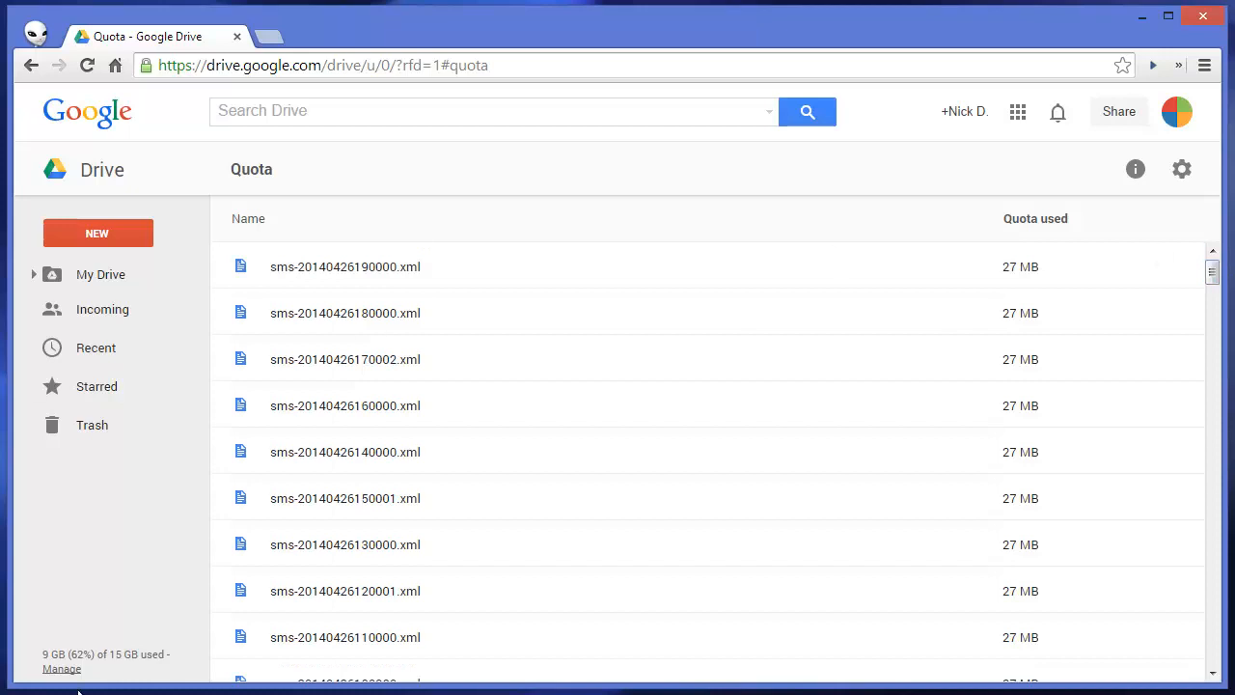
Go back to My Drive and leave the new Drive for the classic interface
{"action": "left_click", "coordinate": [101, 274]}
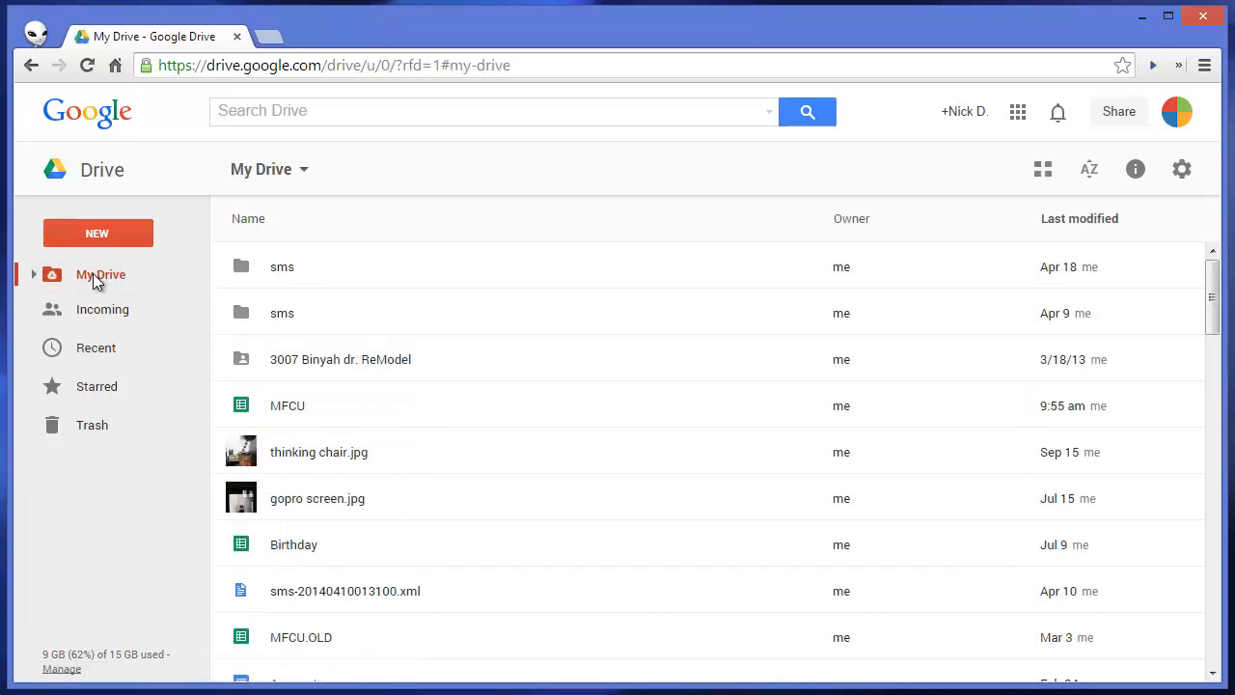
{"action": "left_click", "coordinate": [1181, 169]}
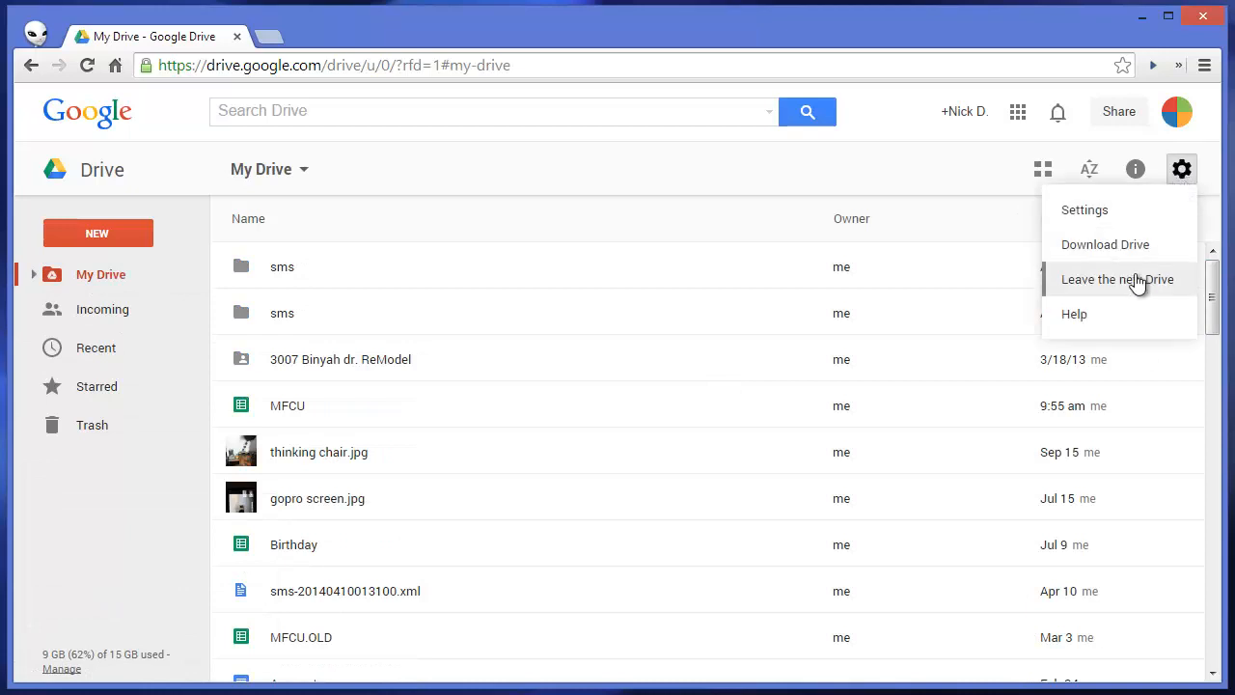
{"action": "left_click", "coordinate": [1117, 278]}
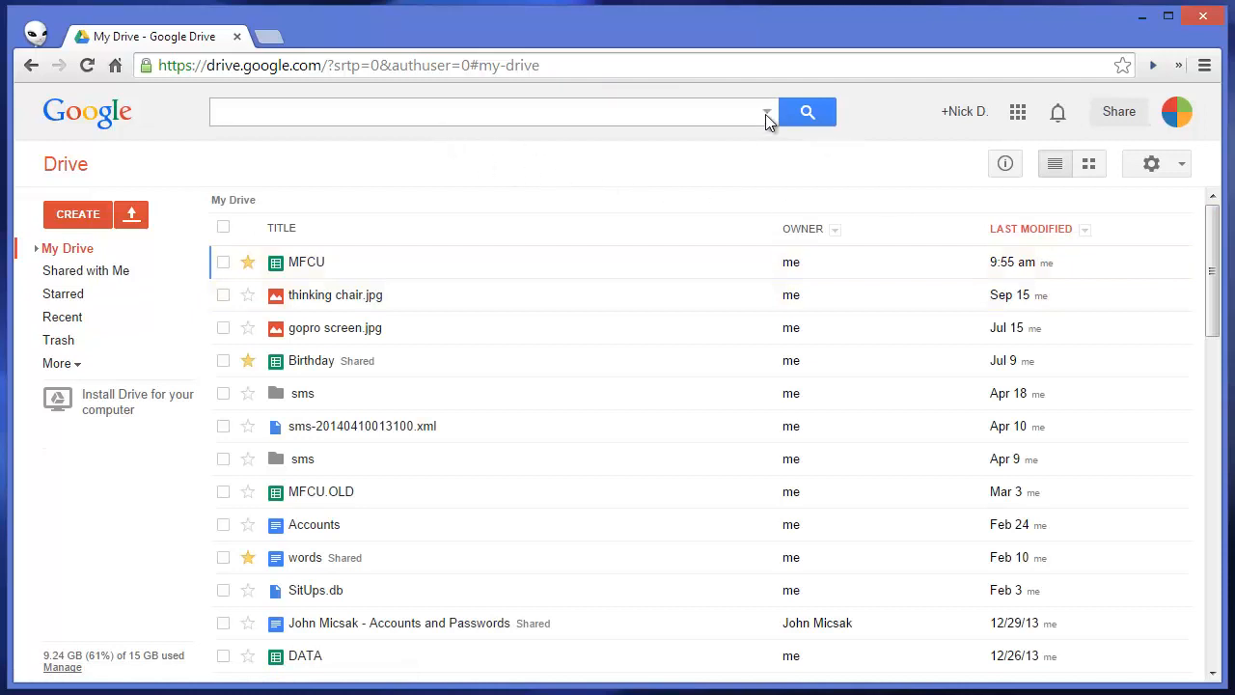
Filter the classic Drive list to files owned by me via the search Ownership option
{"action": "left_click", "coordinate": [768, 112]}
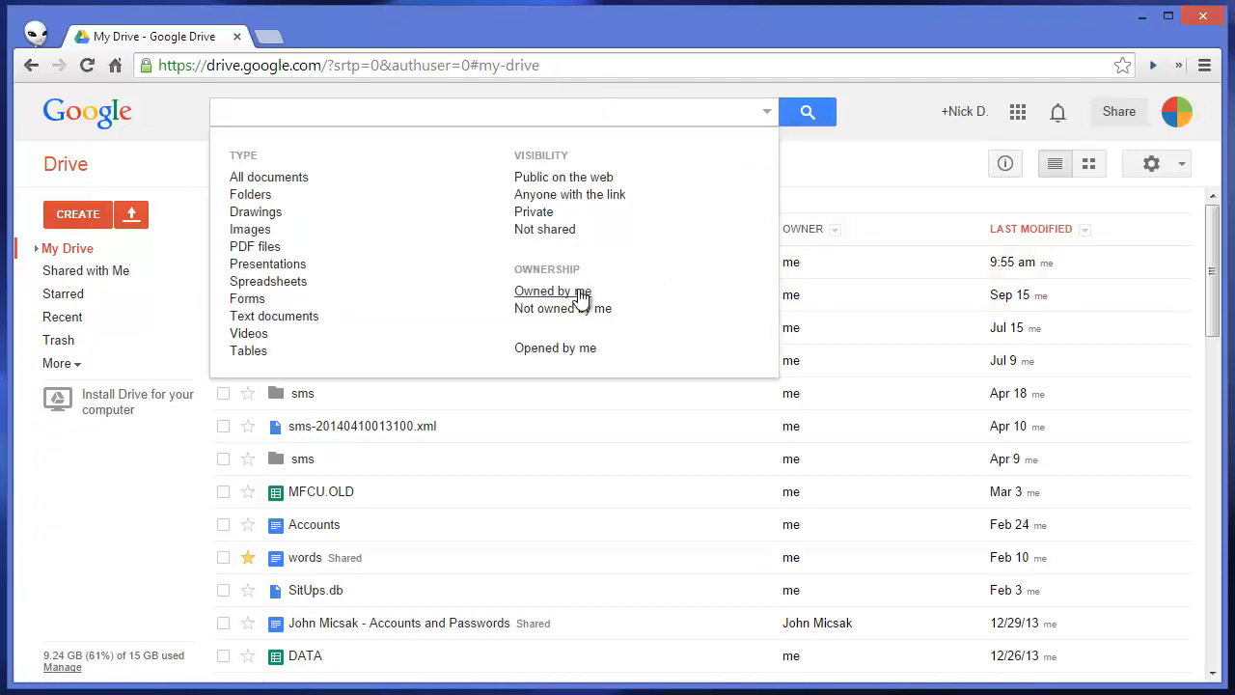
{"action": "left_click", "coordinate": [544, 289]}
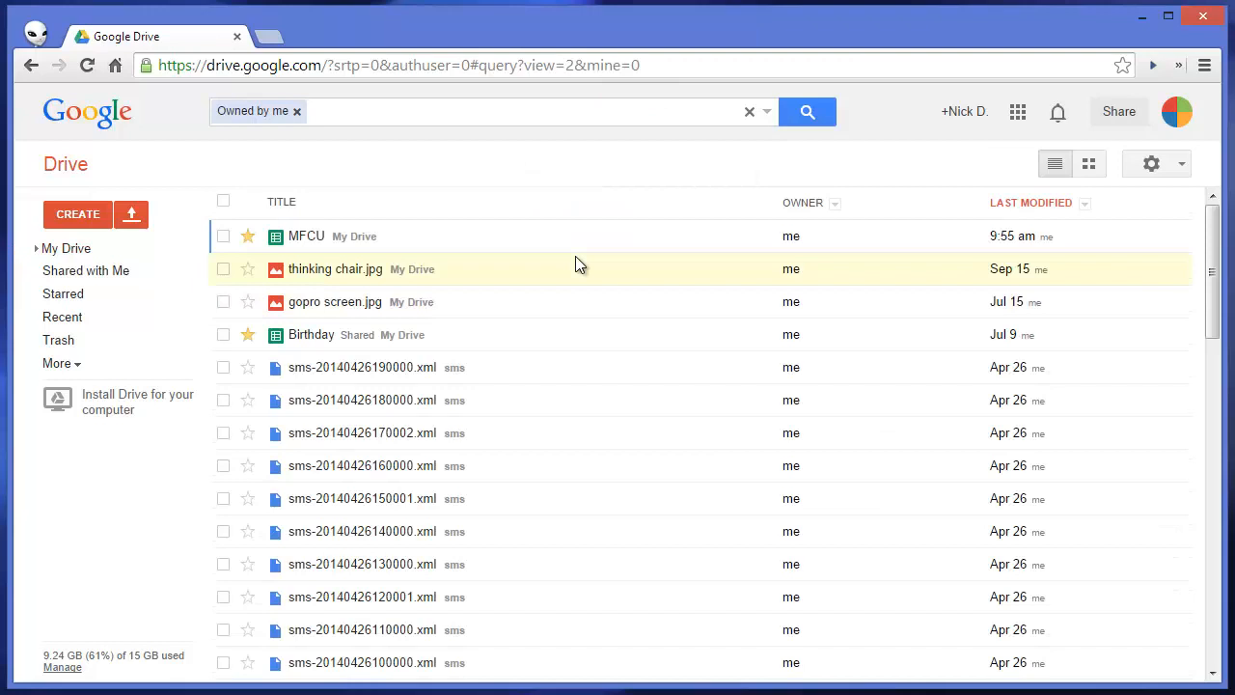
{"action": "mouse_move", "coordinate": [857, 336]}
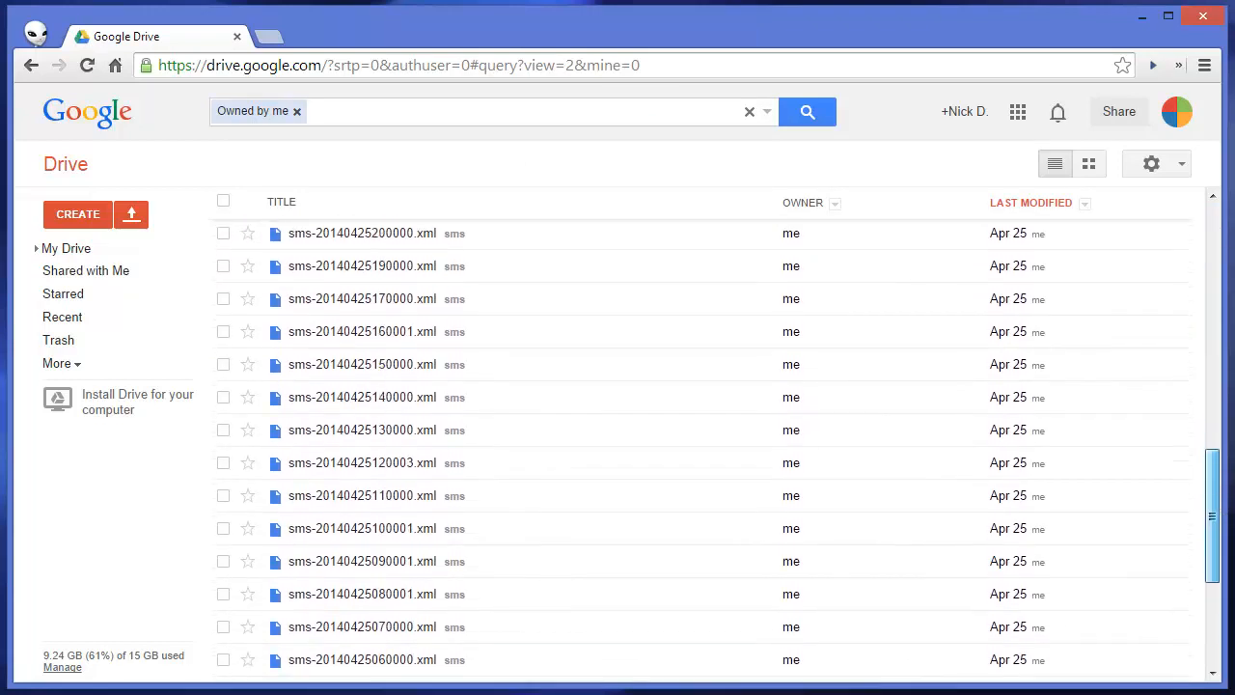
{"action": "left_click", "coordinate": [1084, 203]}
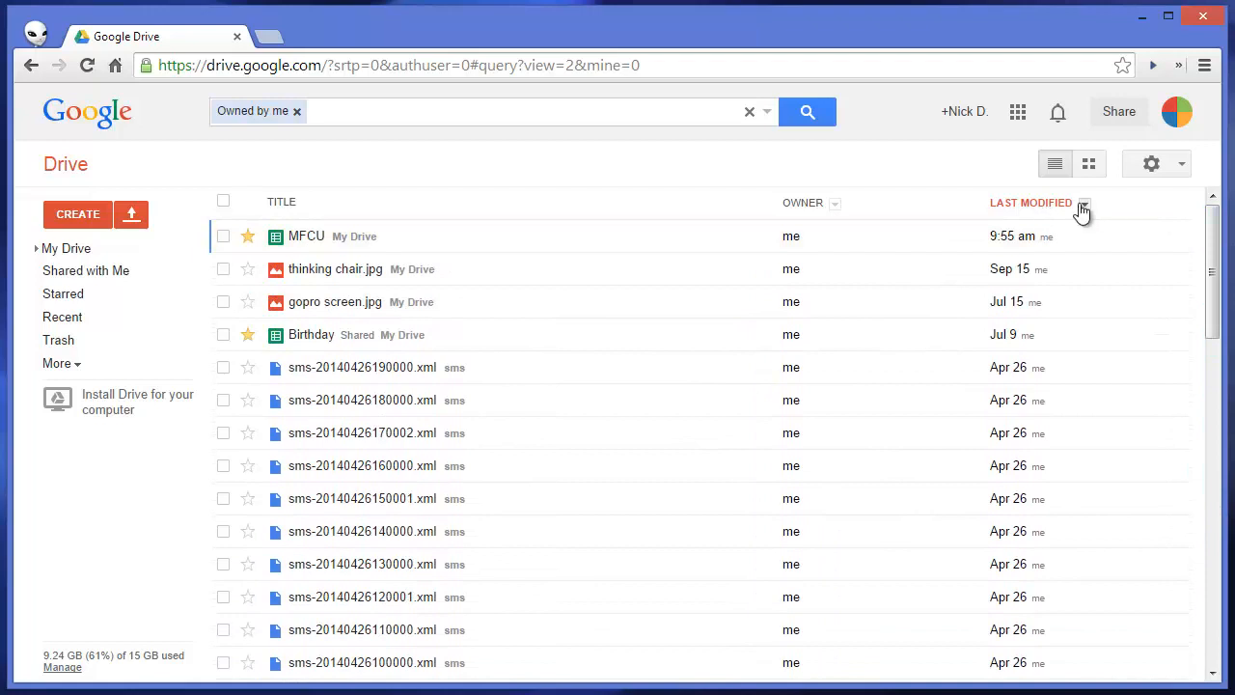
Sort the owned files by Quota used so the 26–27 MB sms backups come first
{"action": "left_click", "coordinate": [1085, 203]}
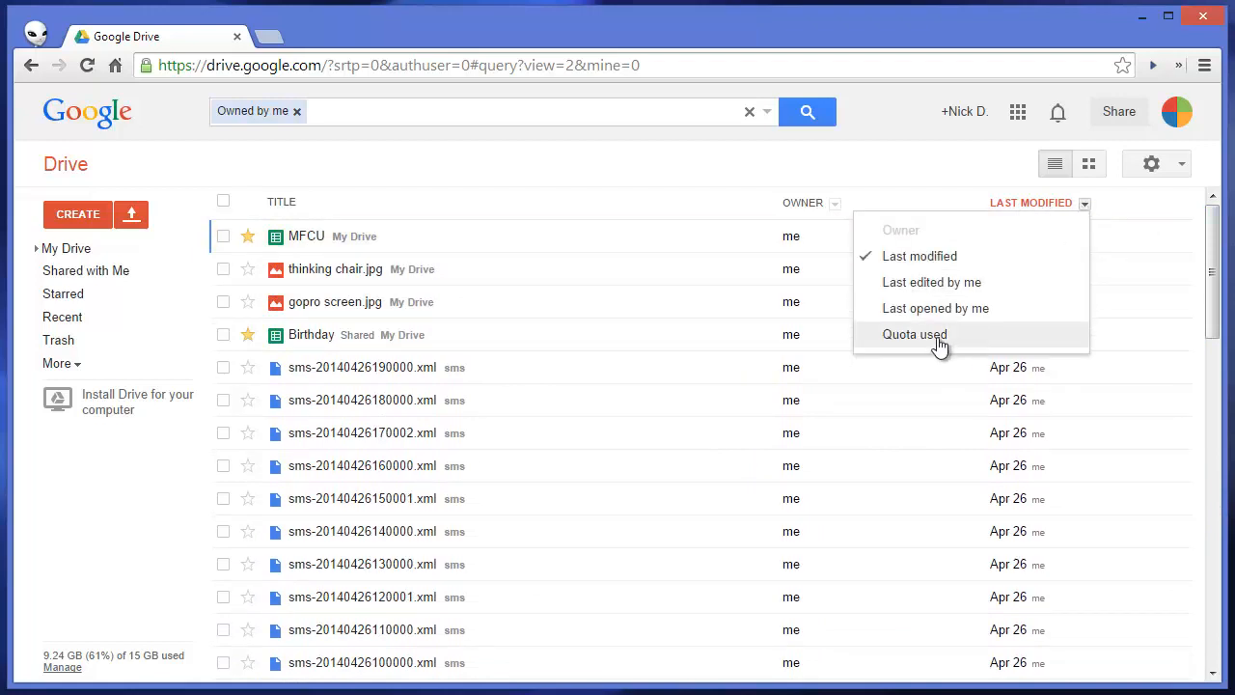
{"action": "left_click", "coordinate": [915, 334]}
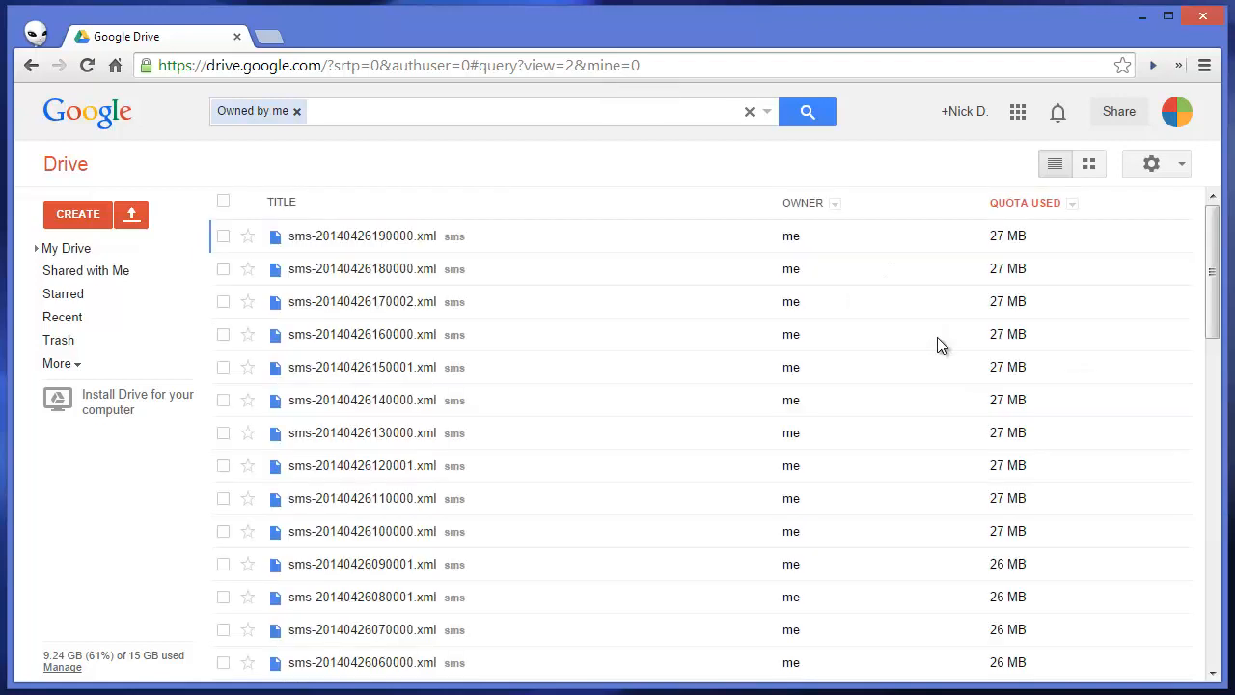
{"action": "scroll", "scroll_direction": "down", "scroll_amount": 3}
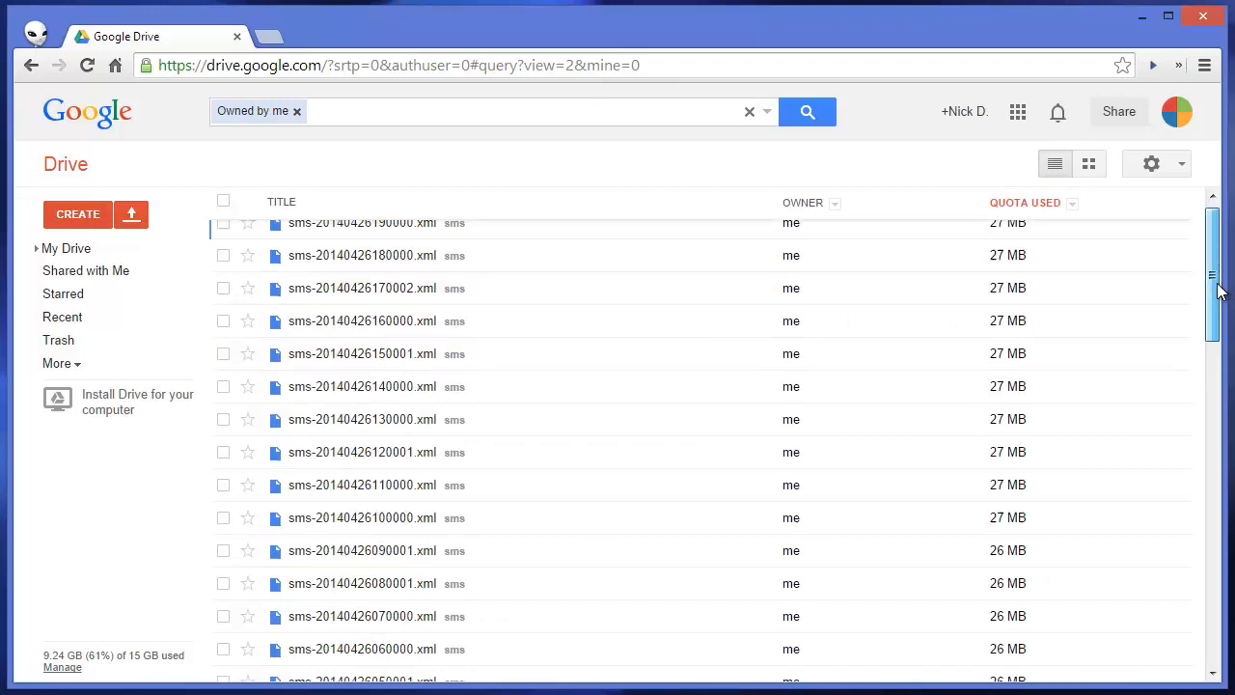